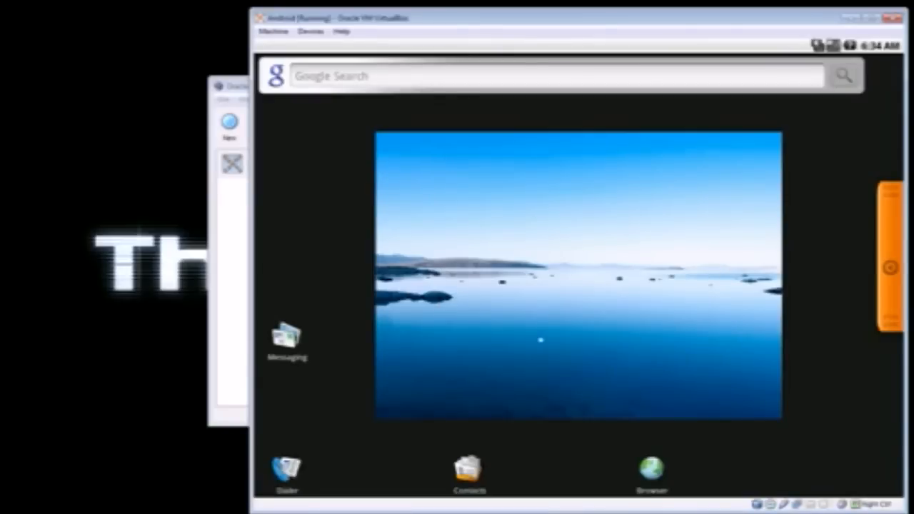
click(540, 340)
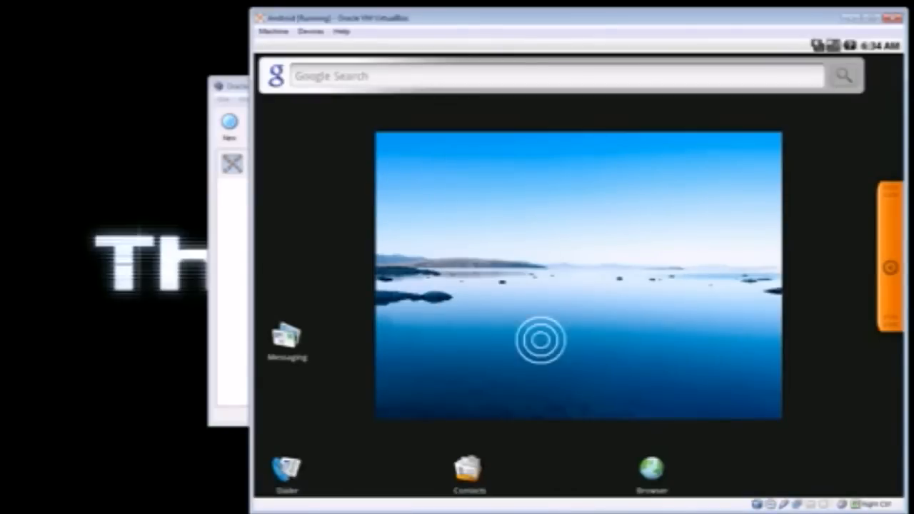
click(539, 340)
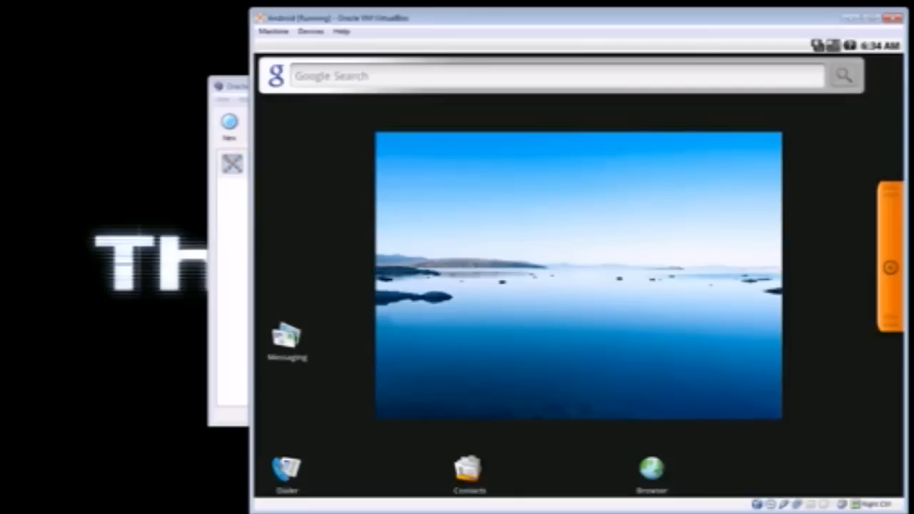